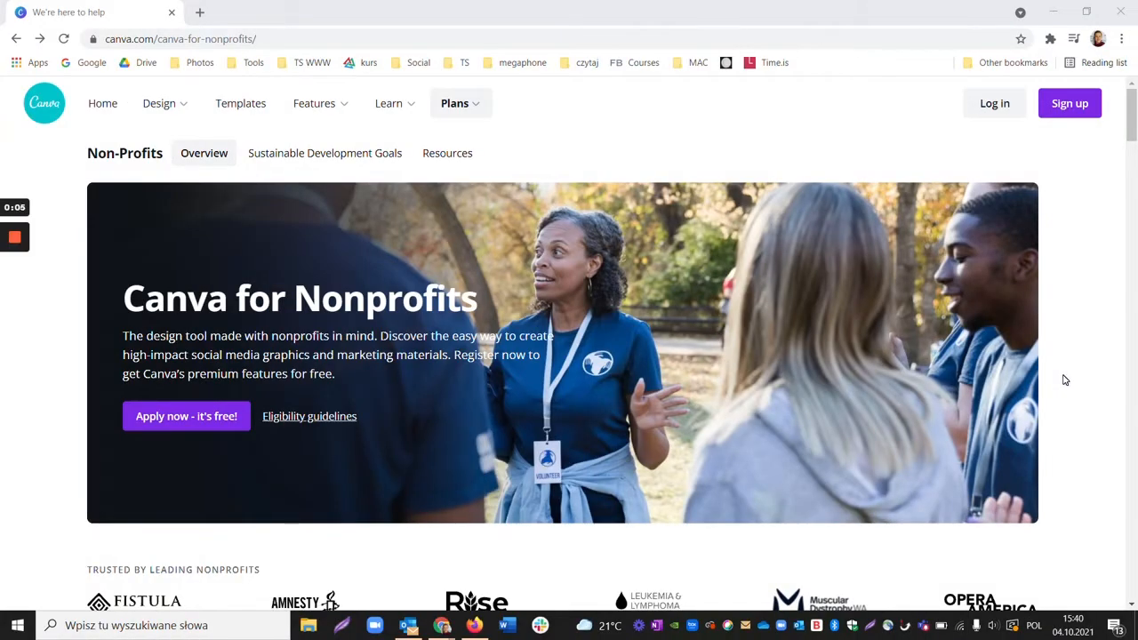
- Read the Canva for Nonprofits page and its program eligibility guidelines
scroll("down", 3)
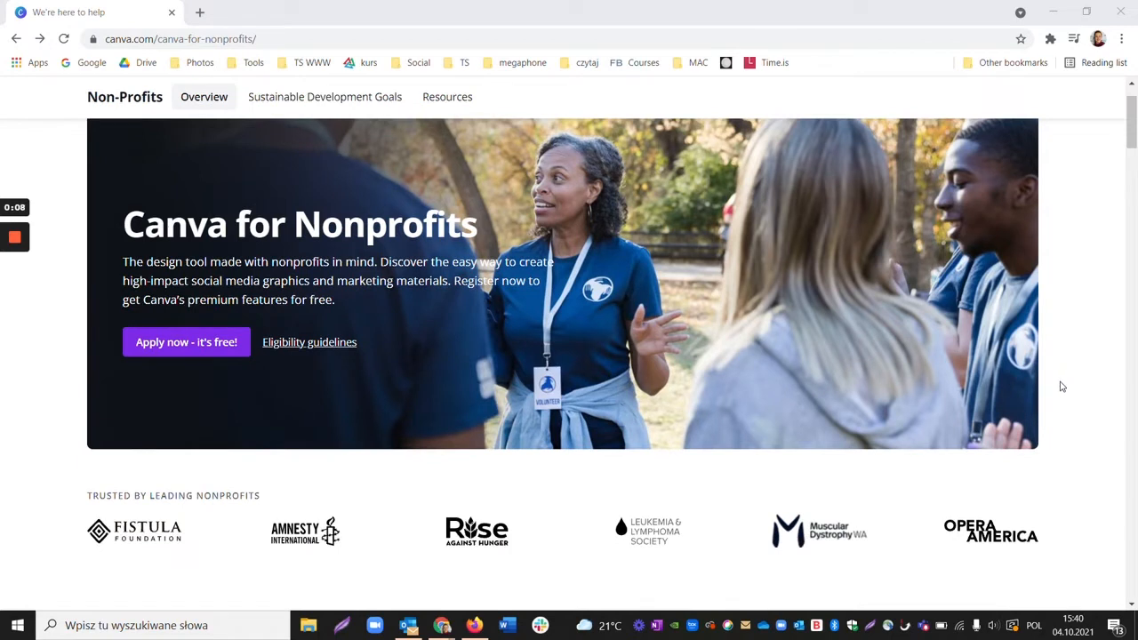
scroll("down", 3)
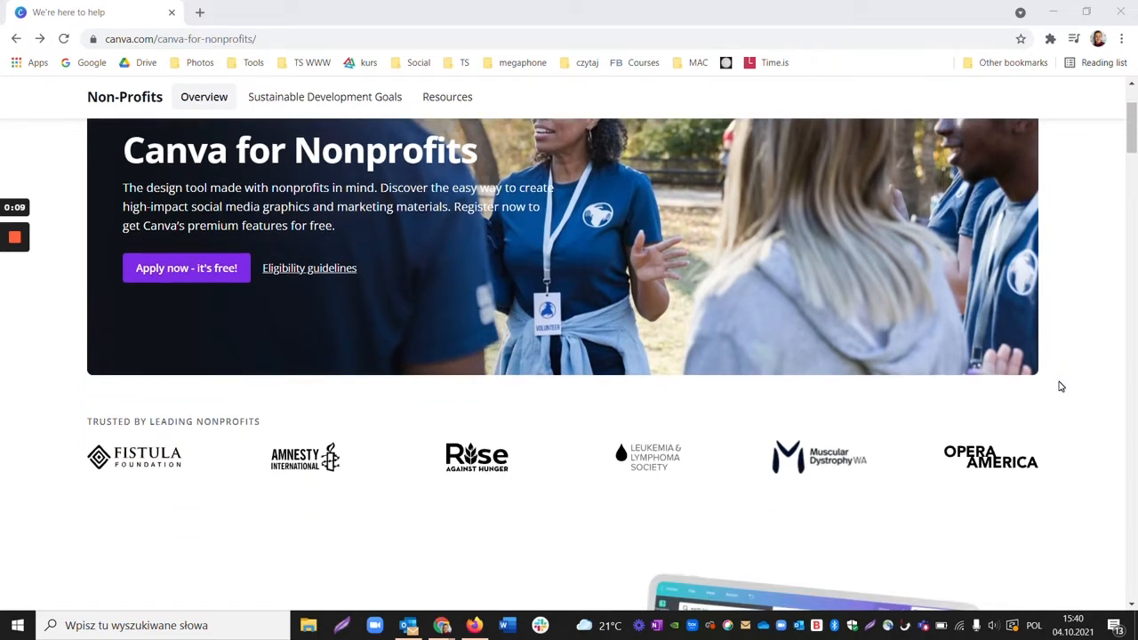
scroll("down", 3)
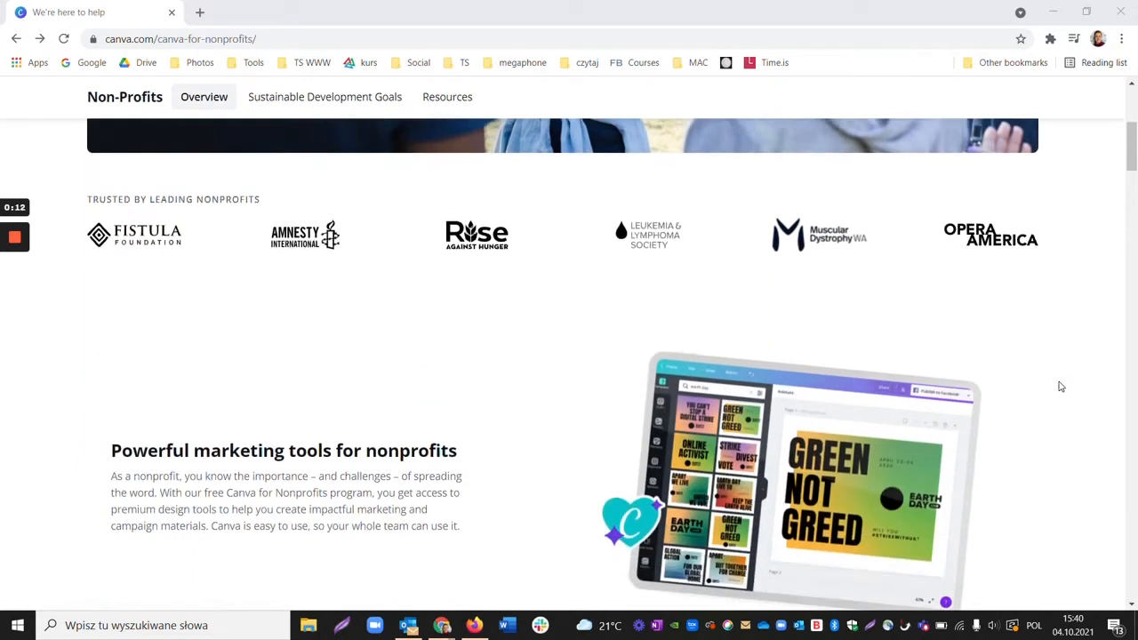
scroll("down", 3)
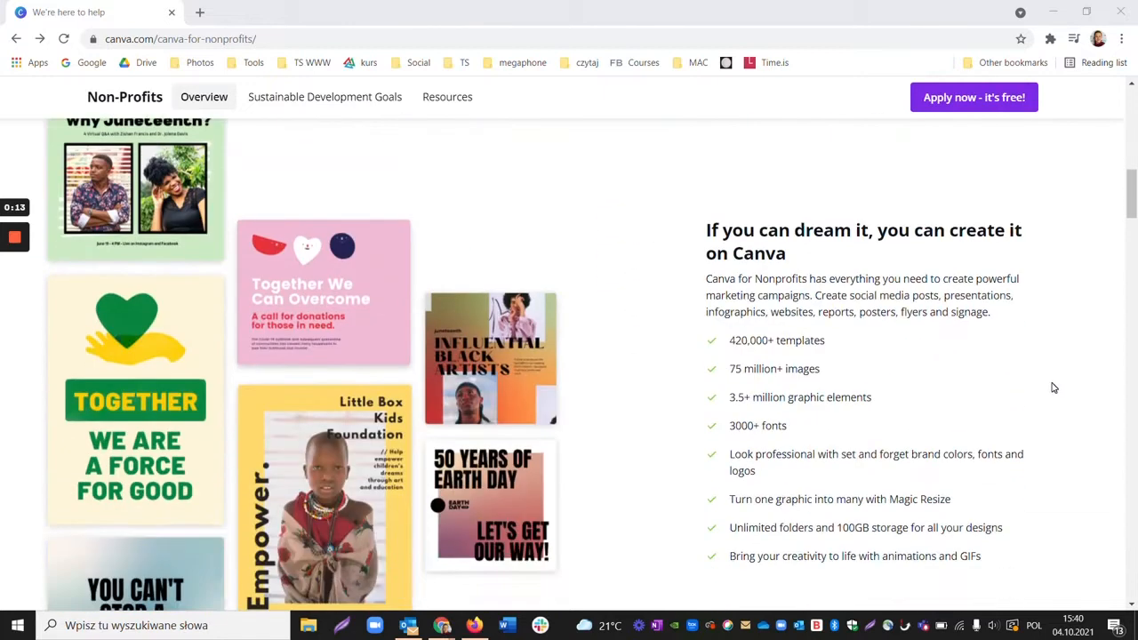
scroll("down", 3)
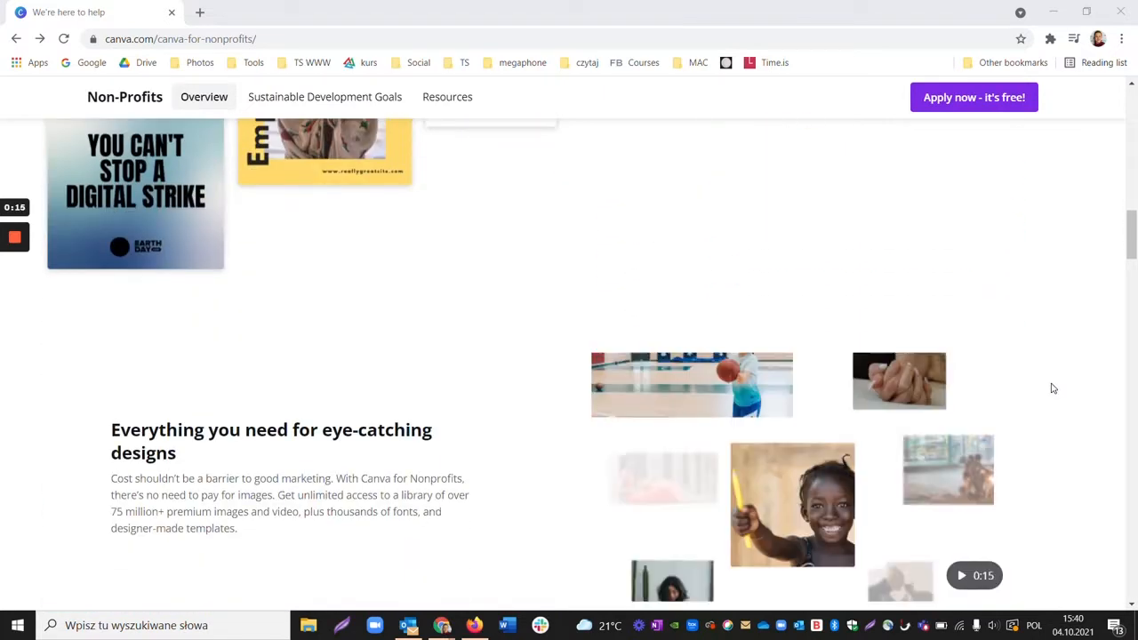
scroll("down", 3)
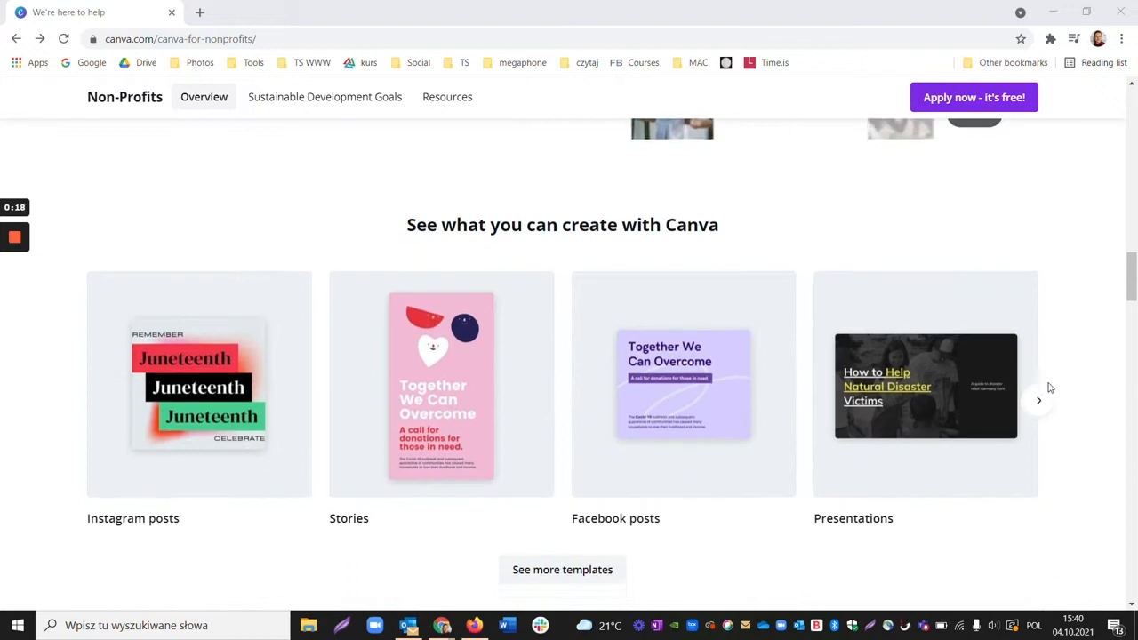
scroll("down", 3)
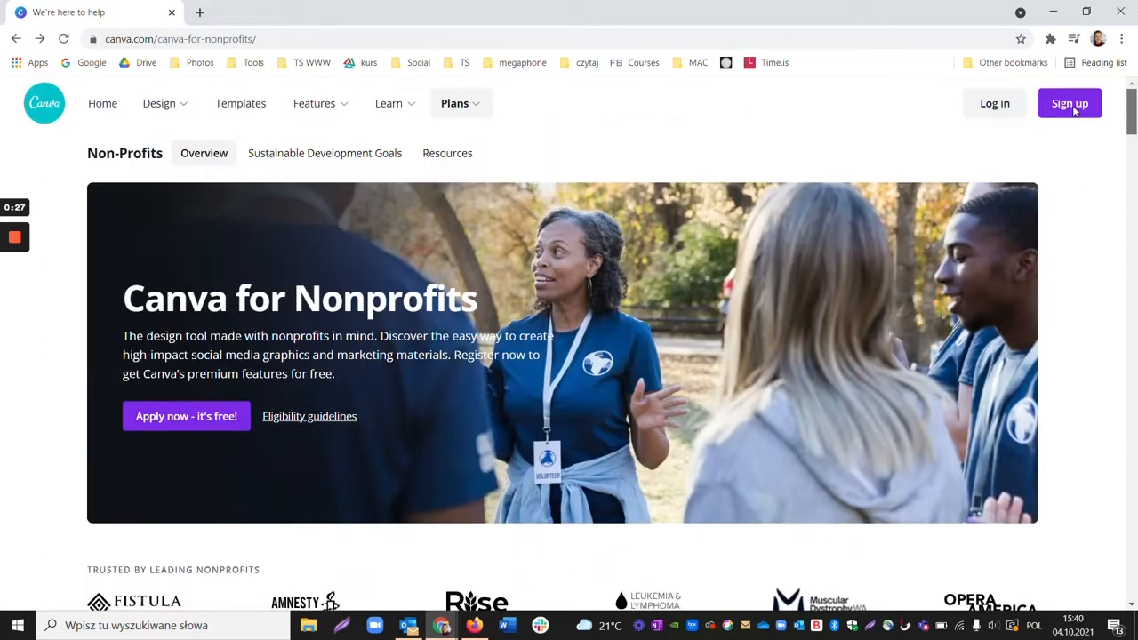
left_click(310, 416)
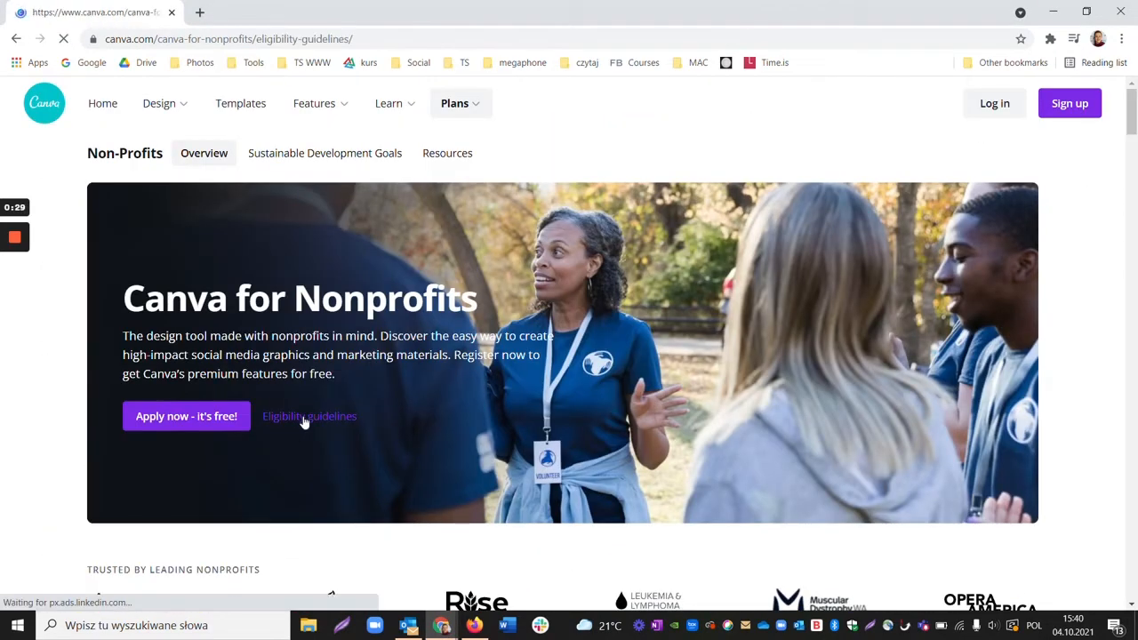
left_click(309, 416)
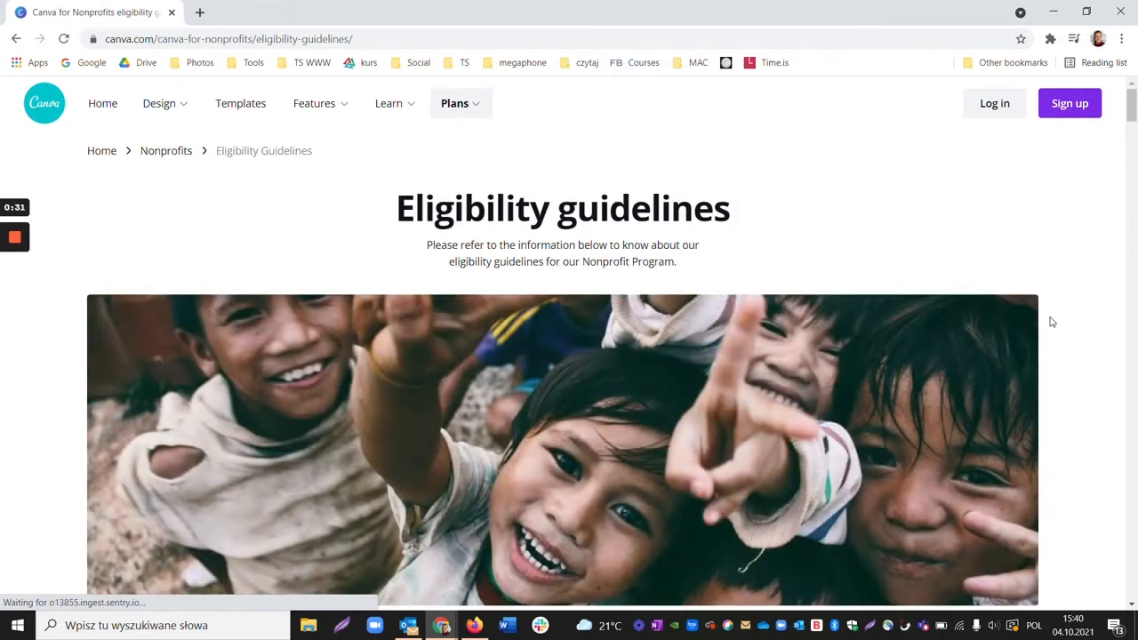
- Start the nonprofit application and read the popup's list of free Pro features
scroll("down", 3)
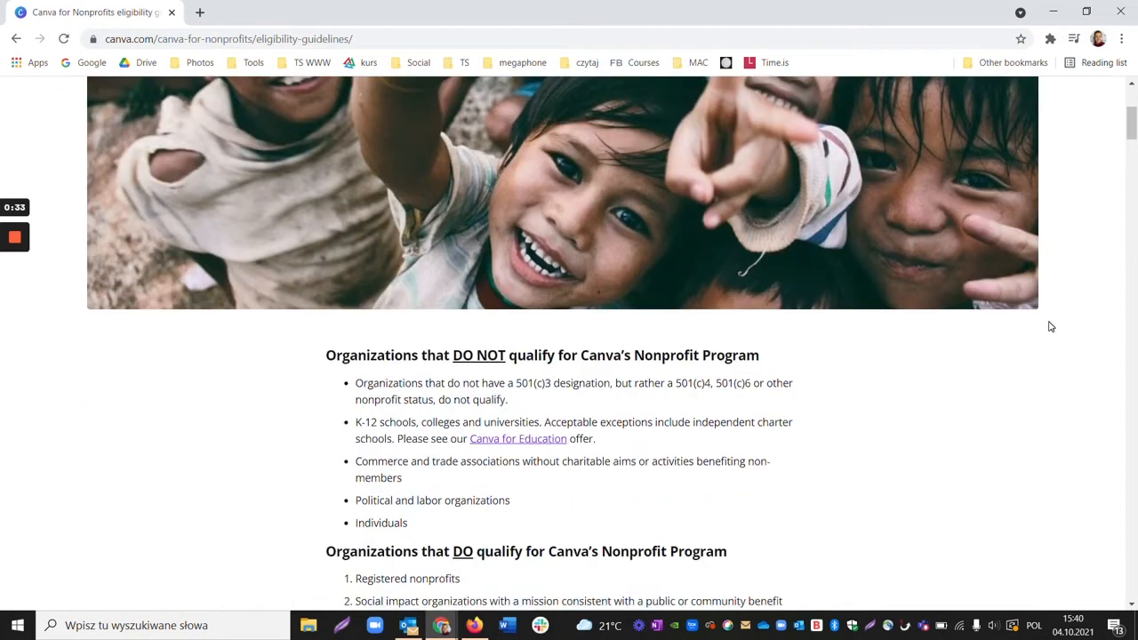
scroll("down", 3)
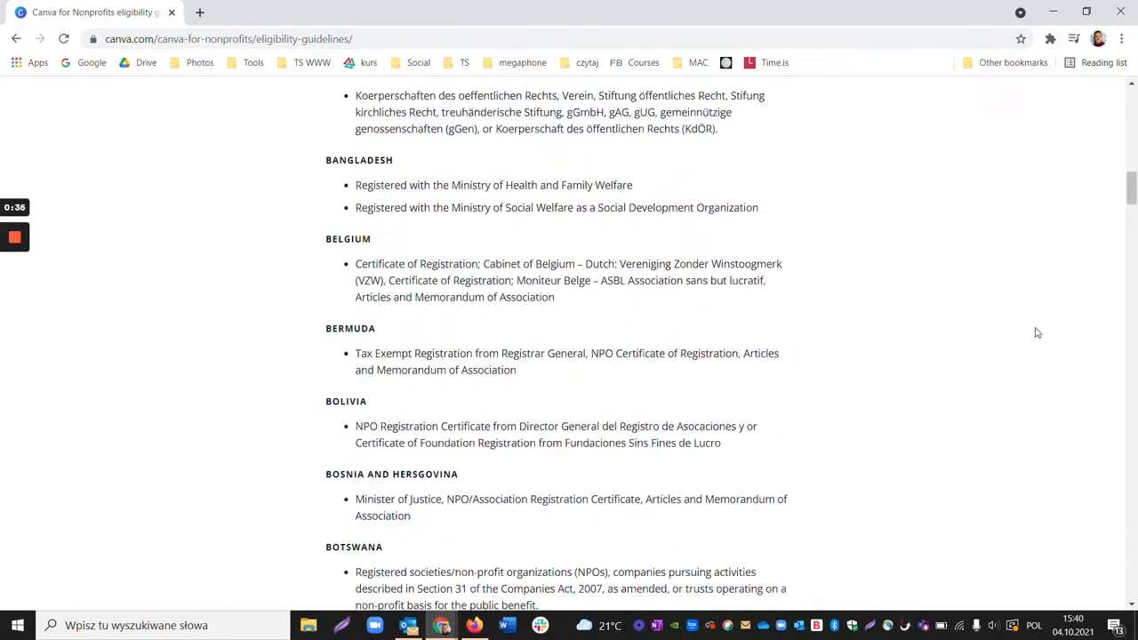
scroll("down", 3)
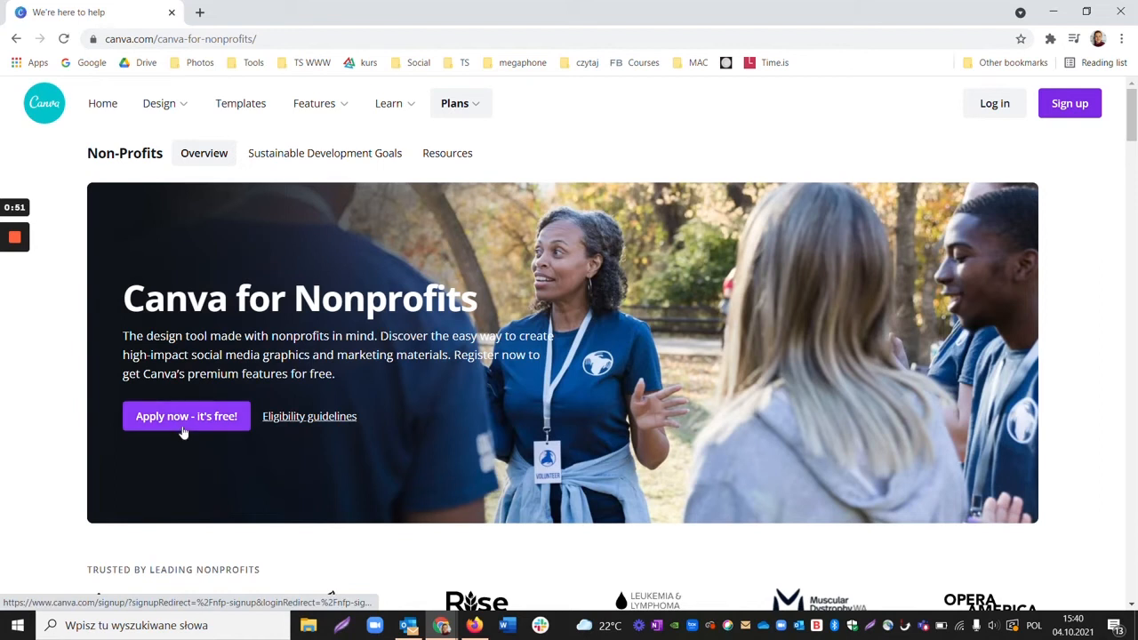
left_click(186, 417)
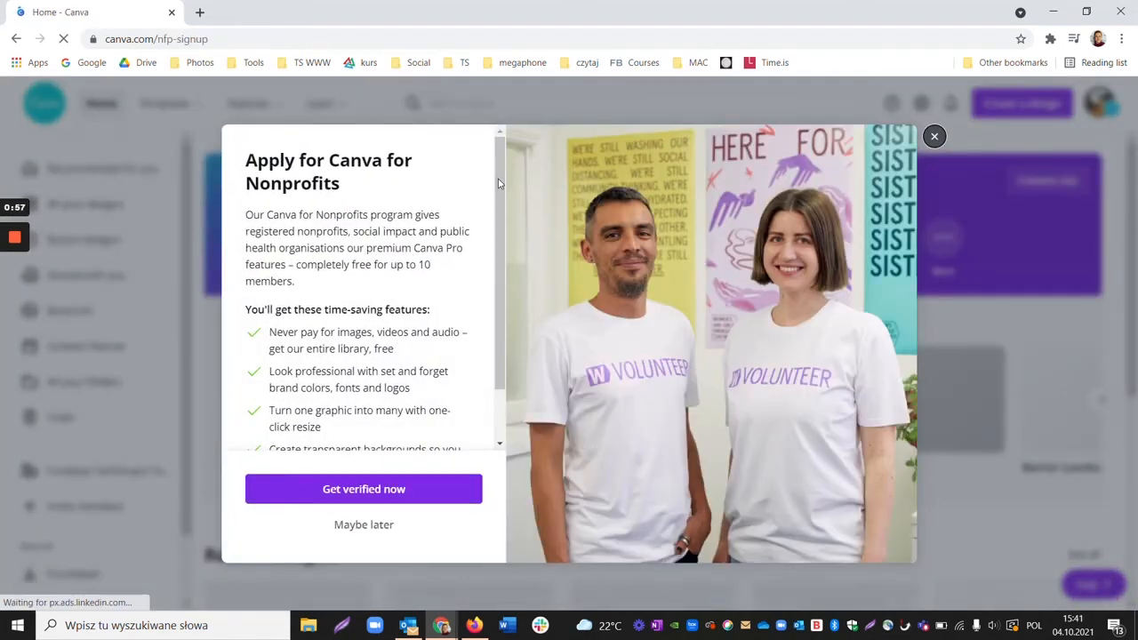
scroll("down", 3)
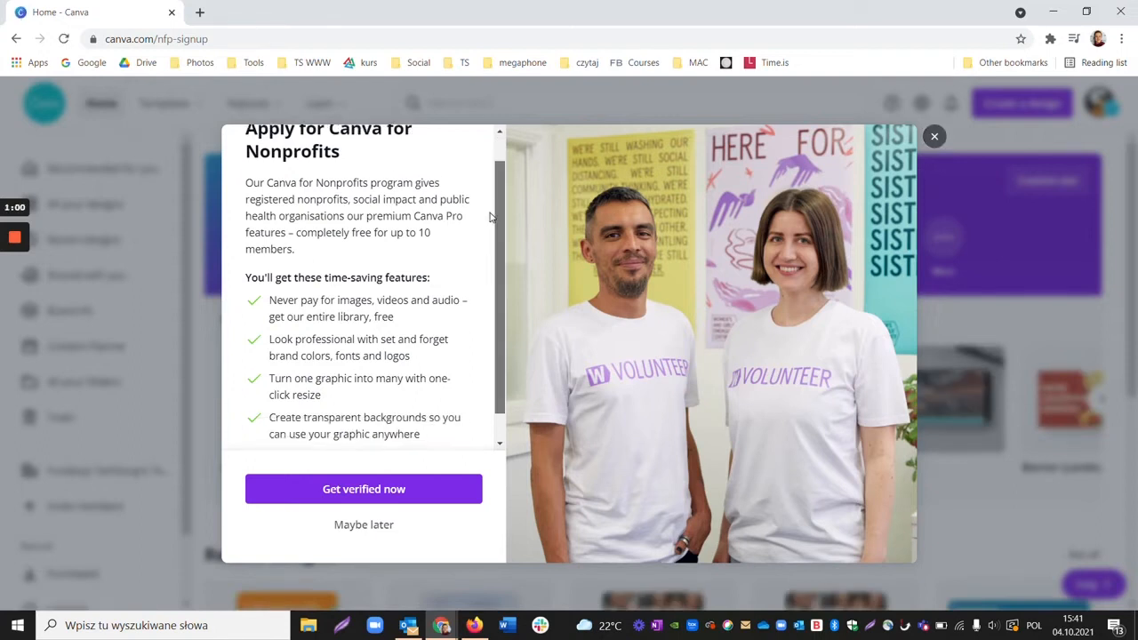
scroll("down", 3)
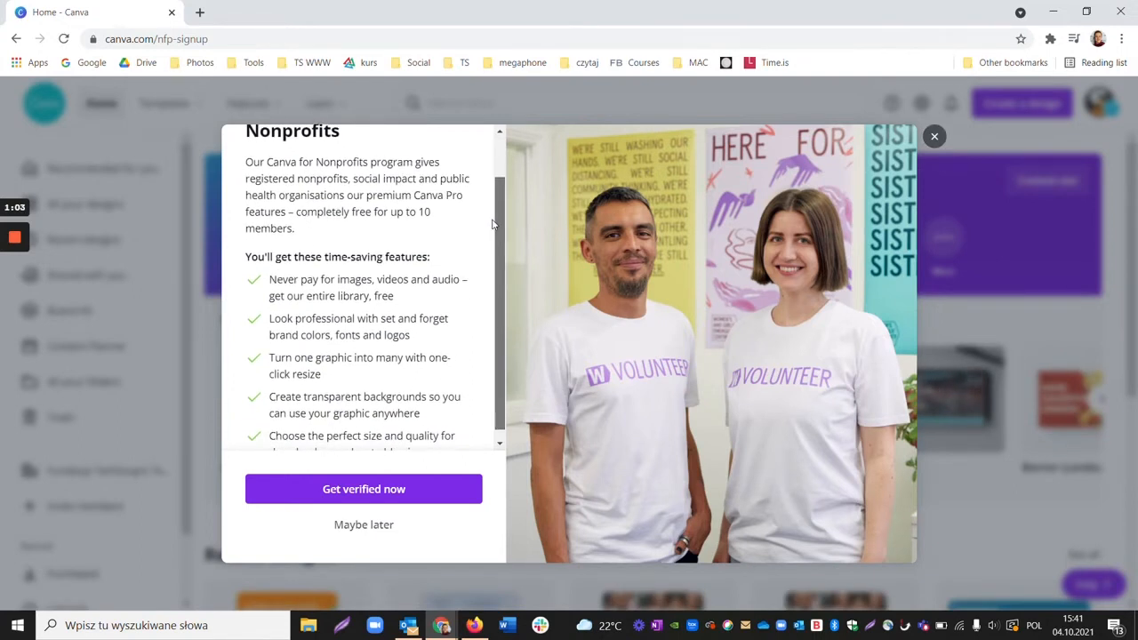
scroll("down", 3)
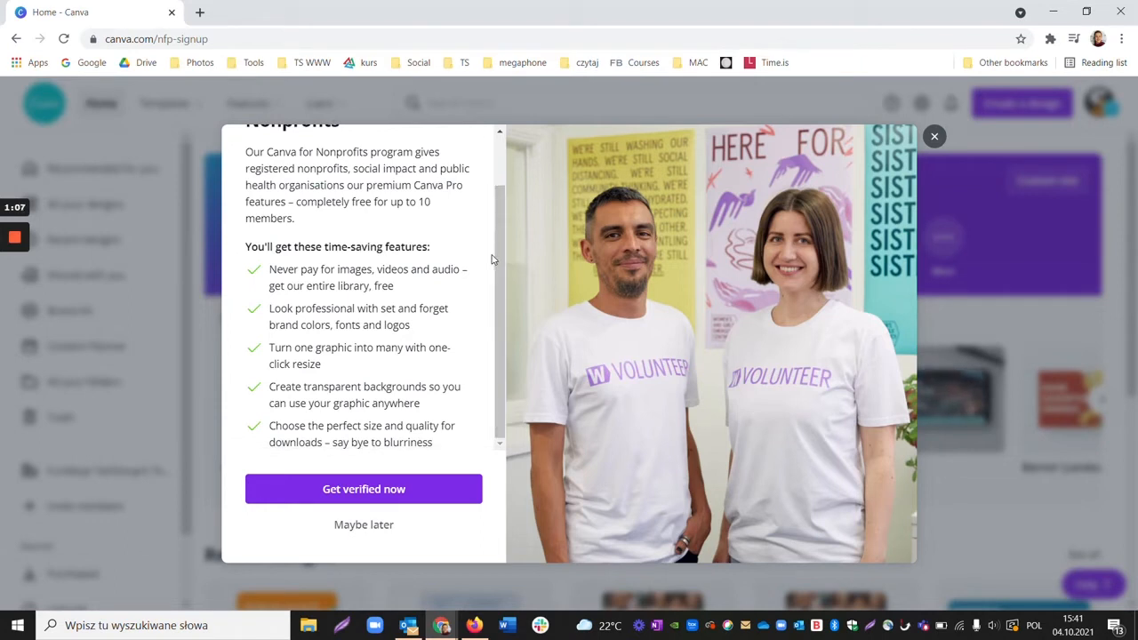
mouse_move(487, 255)
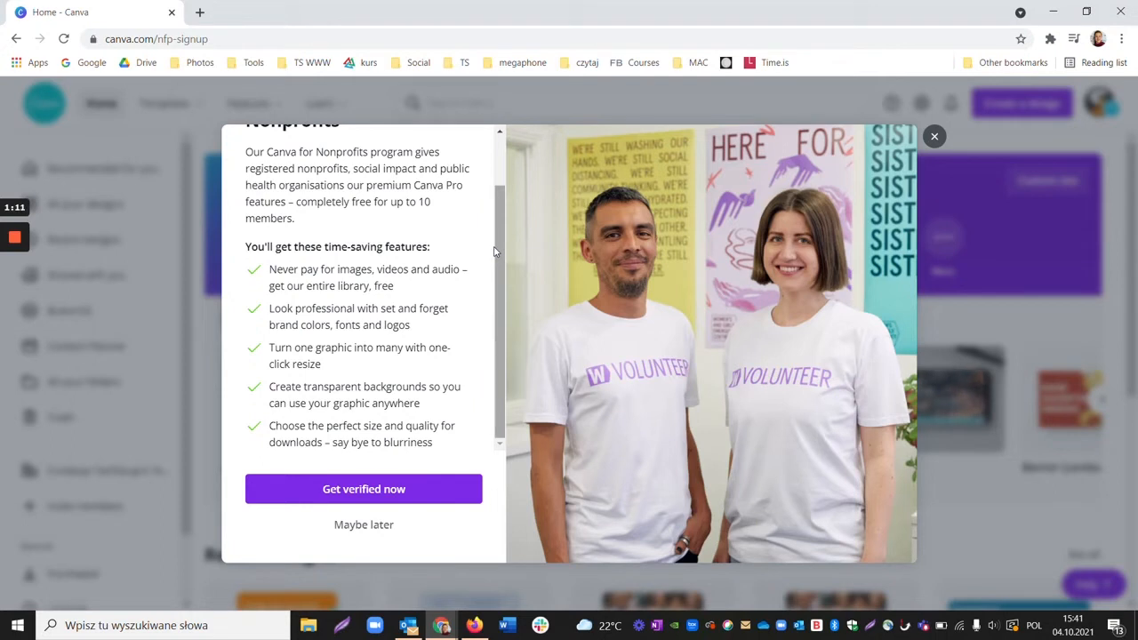
mouse_move(469, 285)
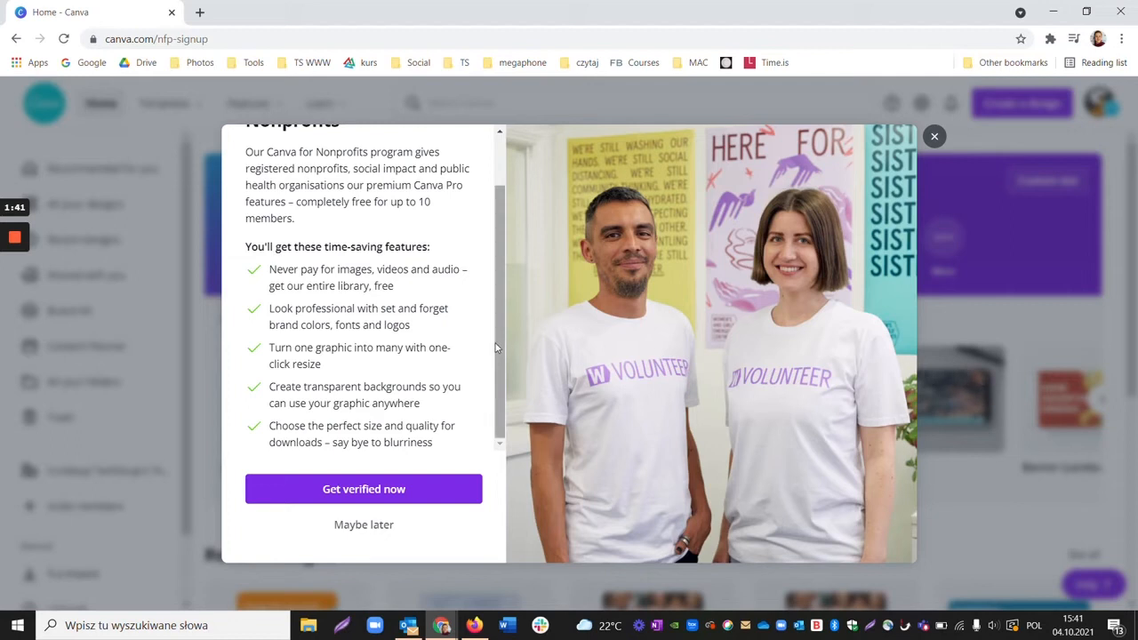
mouse_move(488, 353)
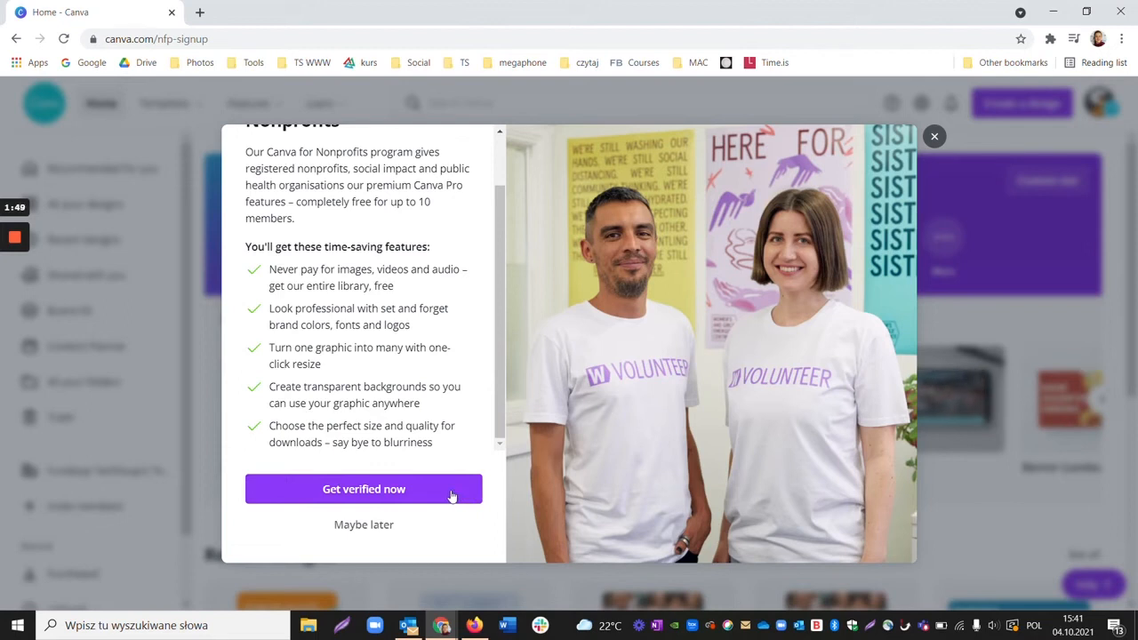
mouse_move(449, 493)
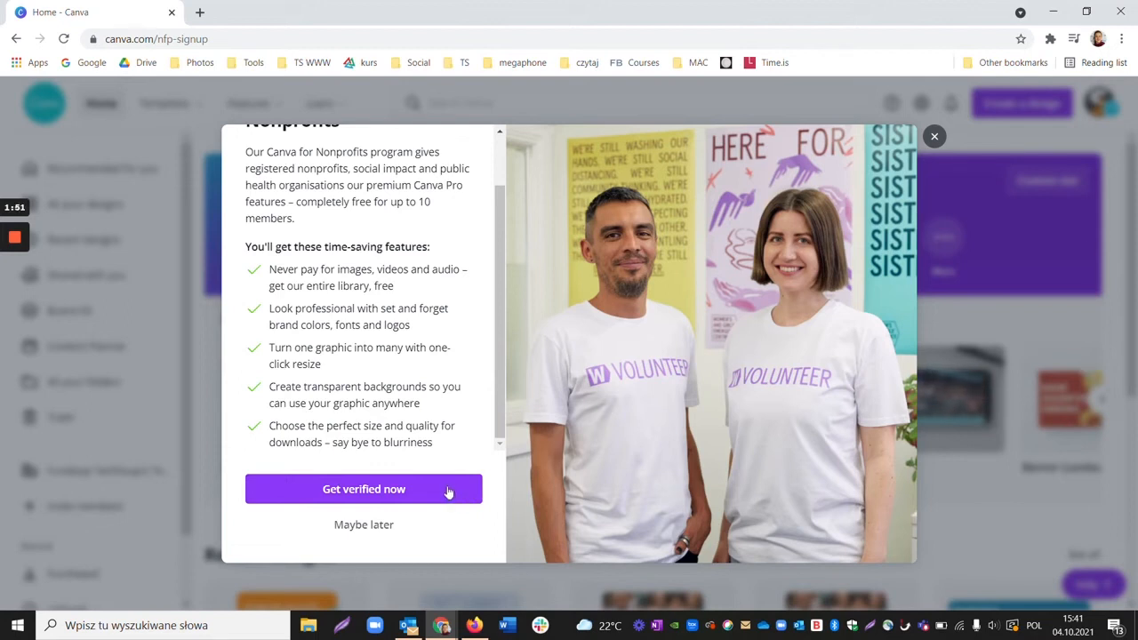
- Open the verification form and set organization type to Registered nonprofit, country Poland
left_click(364, 489)
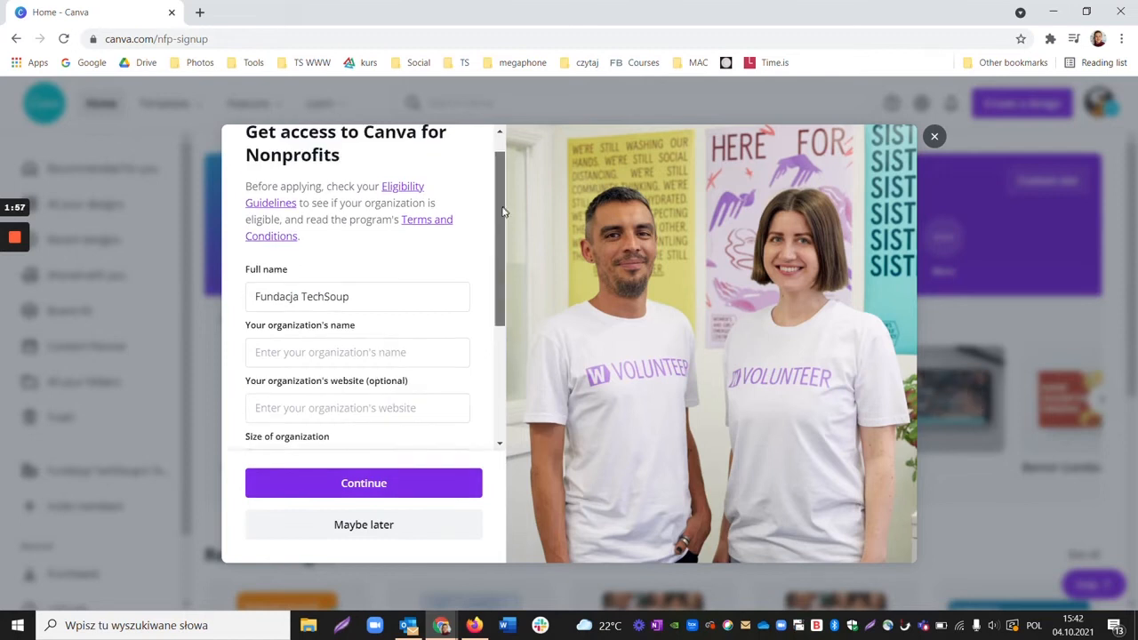
scroll("down", 3)
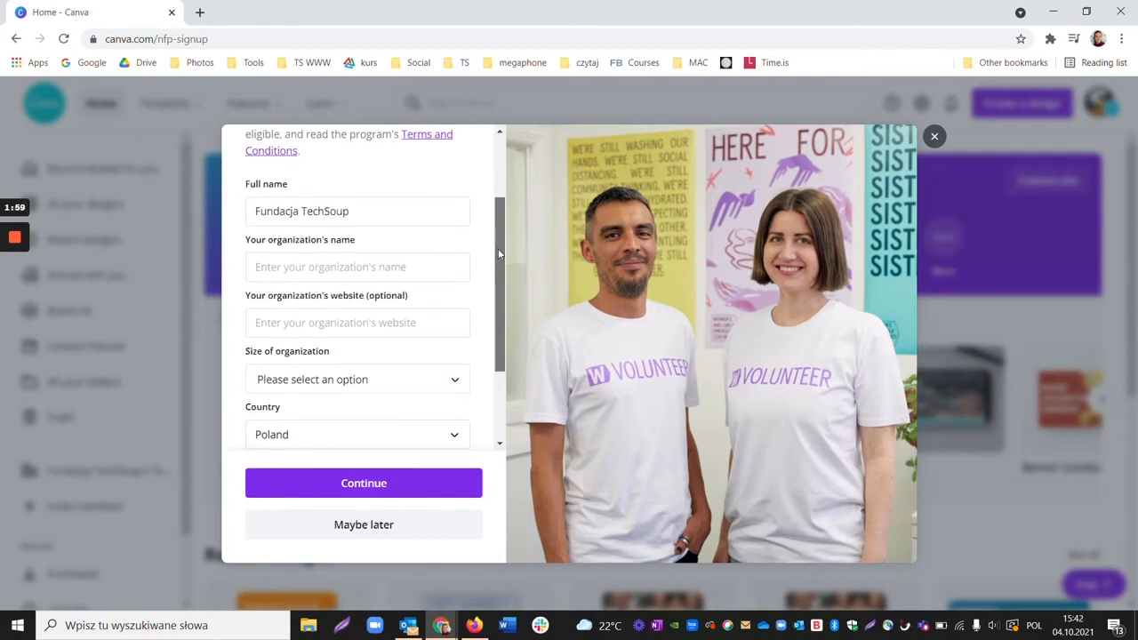
scroll("down", 3)
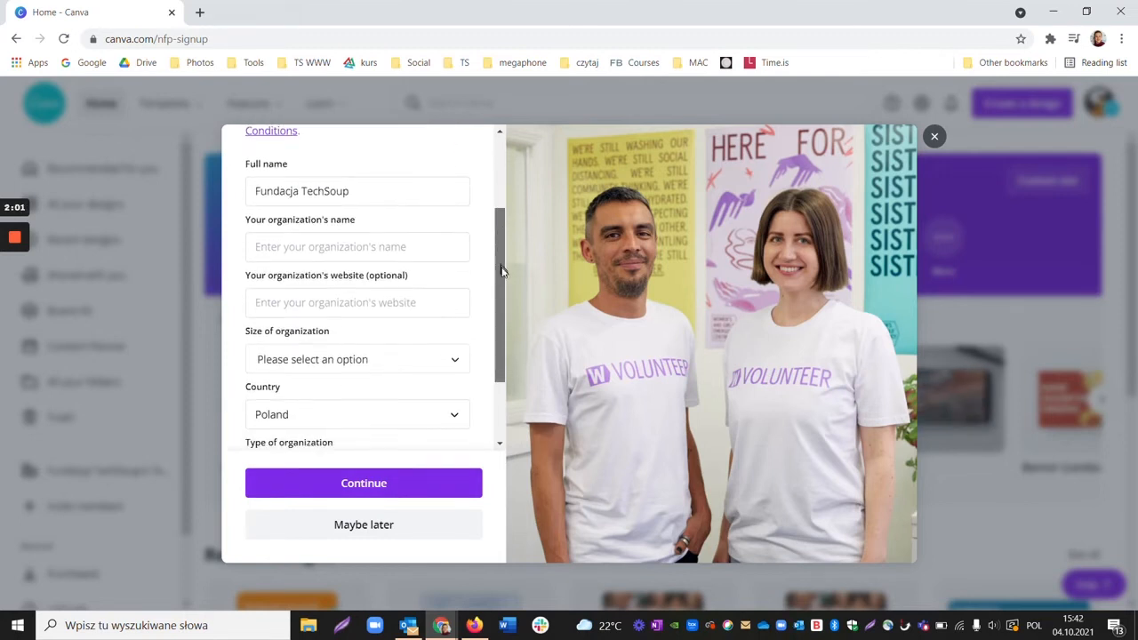
scroll("down", 3)
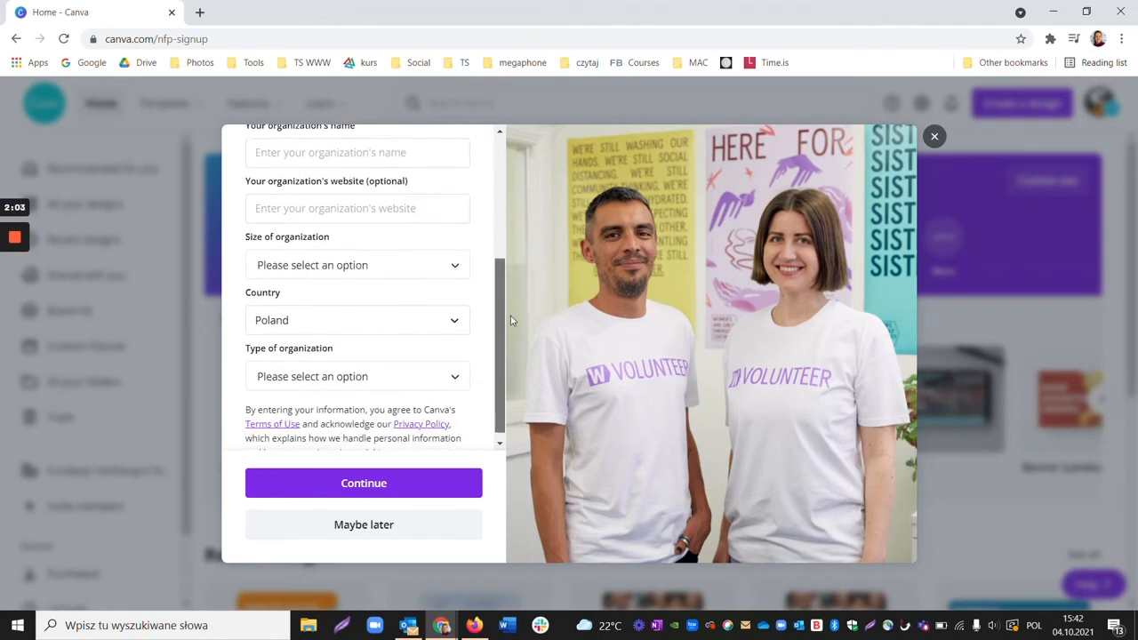
scroll("down", 3)
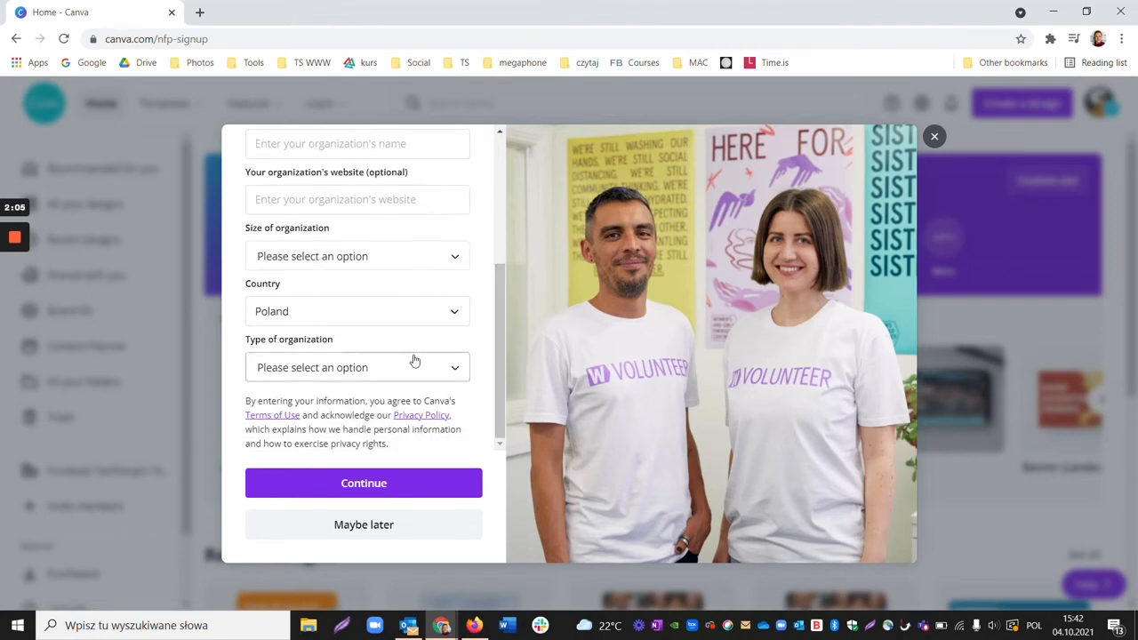
left_click(356, 367)
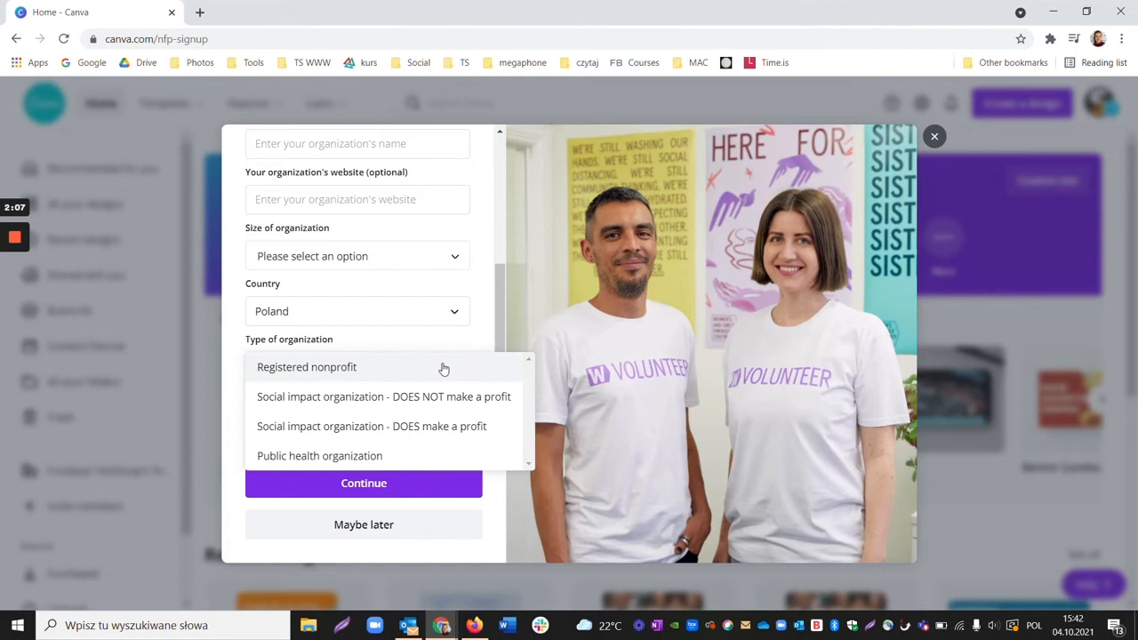
left_click(305, 366)
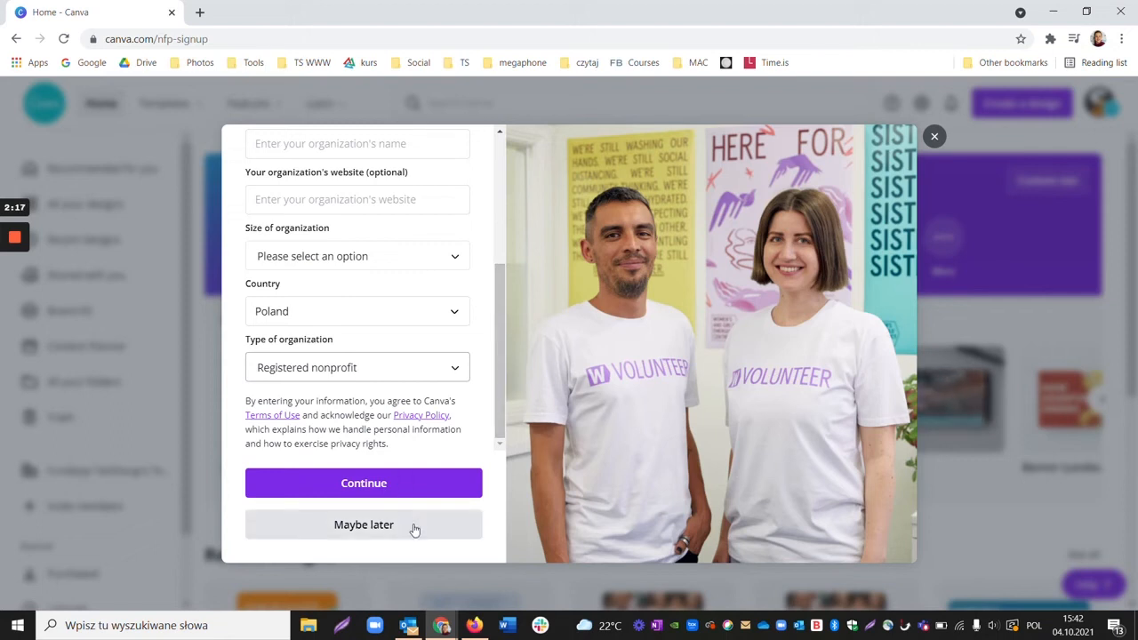
mouse_move(418, 533)
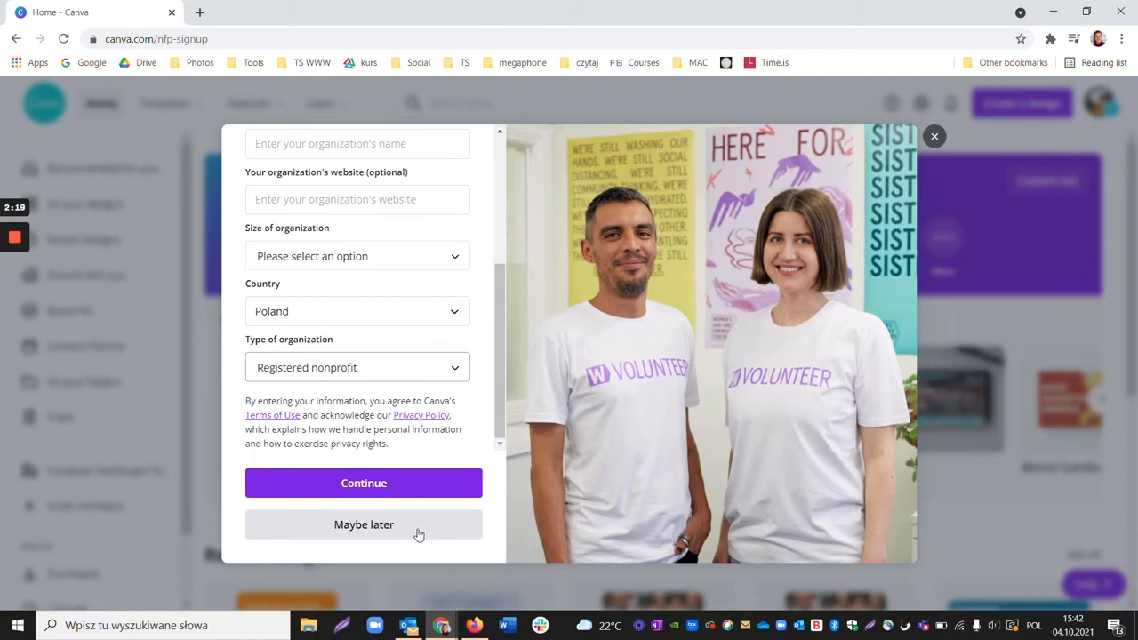